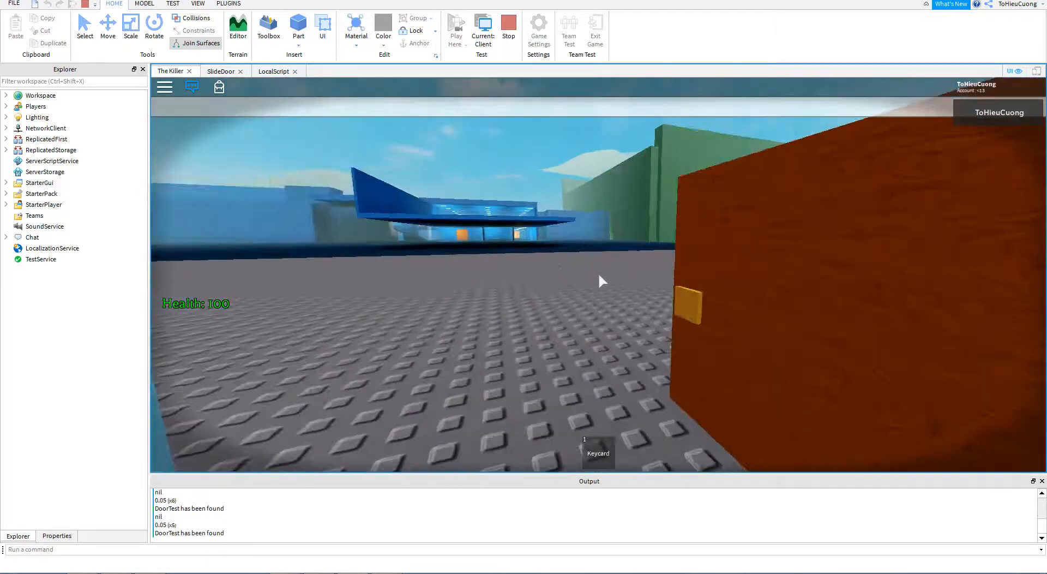
Activate the small yellow button on the brown door while carrying the keycard
{"action": "left_click", "coordinate": [601, 281]}
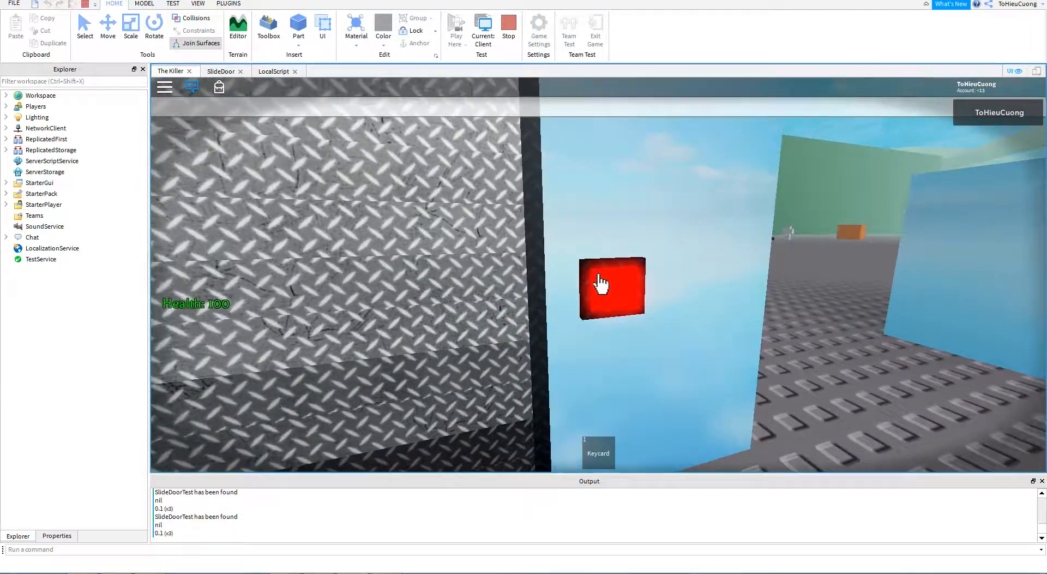
Open the diamond-plate slide door with its red button, then hit the now-green button
{"action": "left_click", "coordinate": [612, 286]}
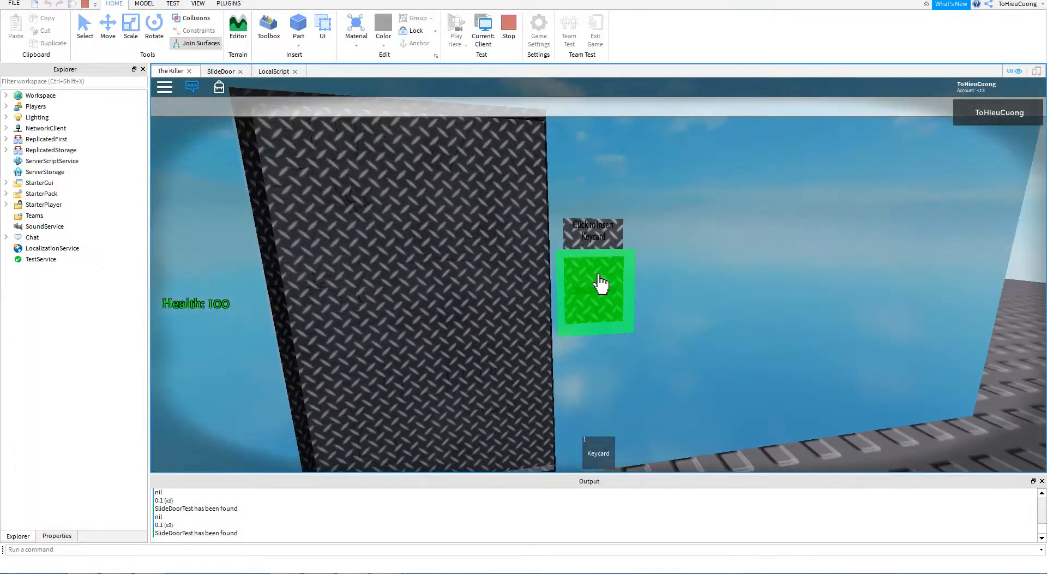
{"action": "left_click", "coordinate": [593, 290]}
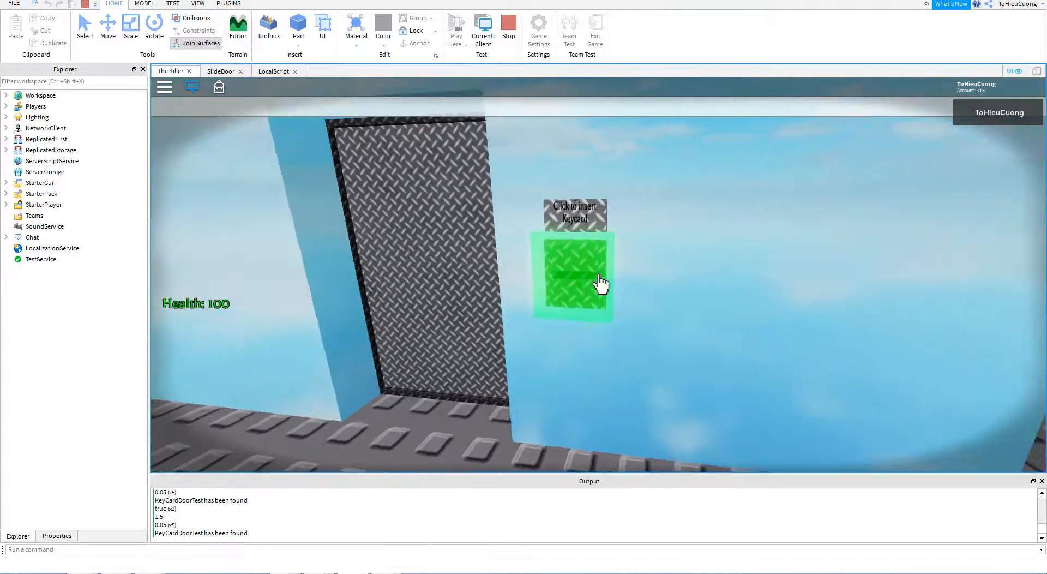
Attempt to insert a keycard, triggering the 'You need a Keycard to use this' warning
{"action": "left_click", "coordinate": [575, 277]}
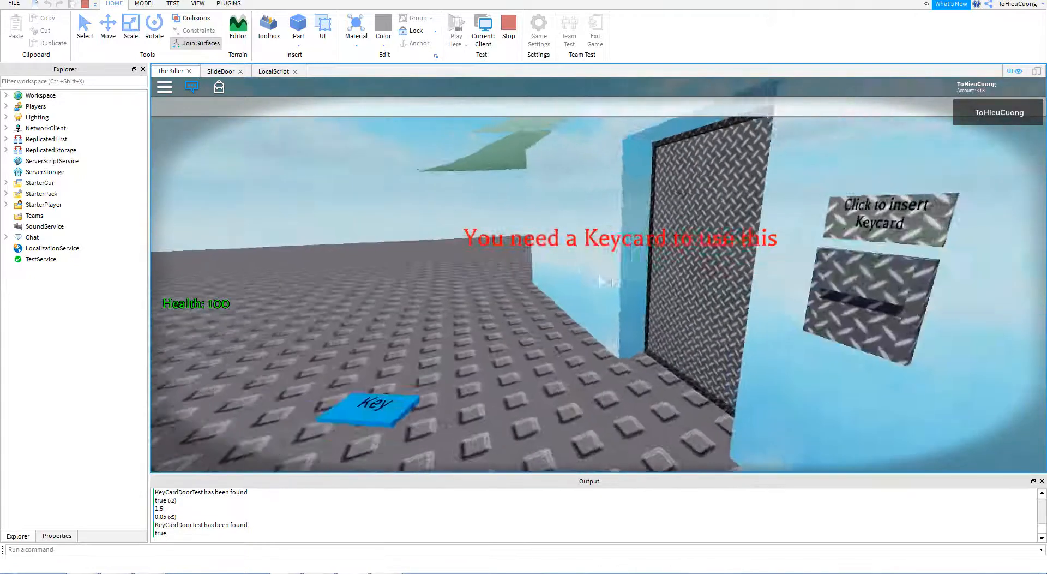